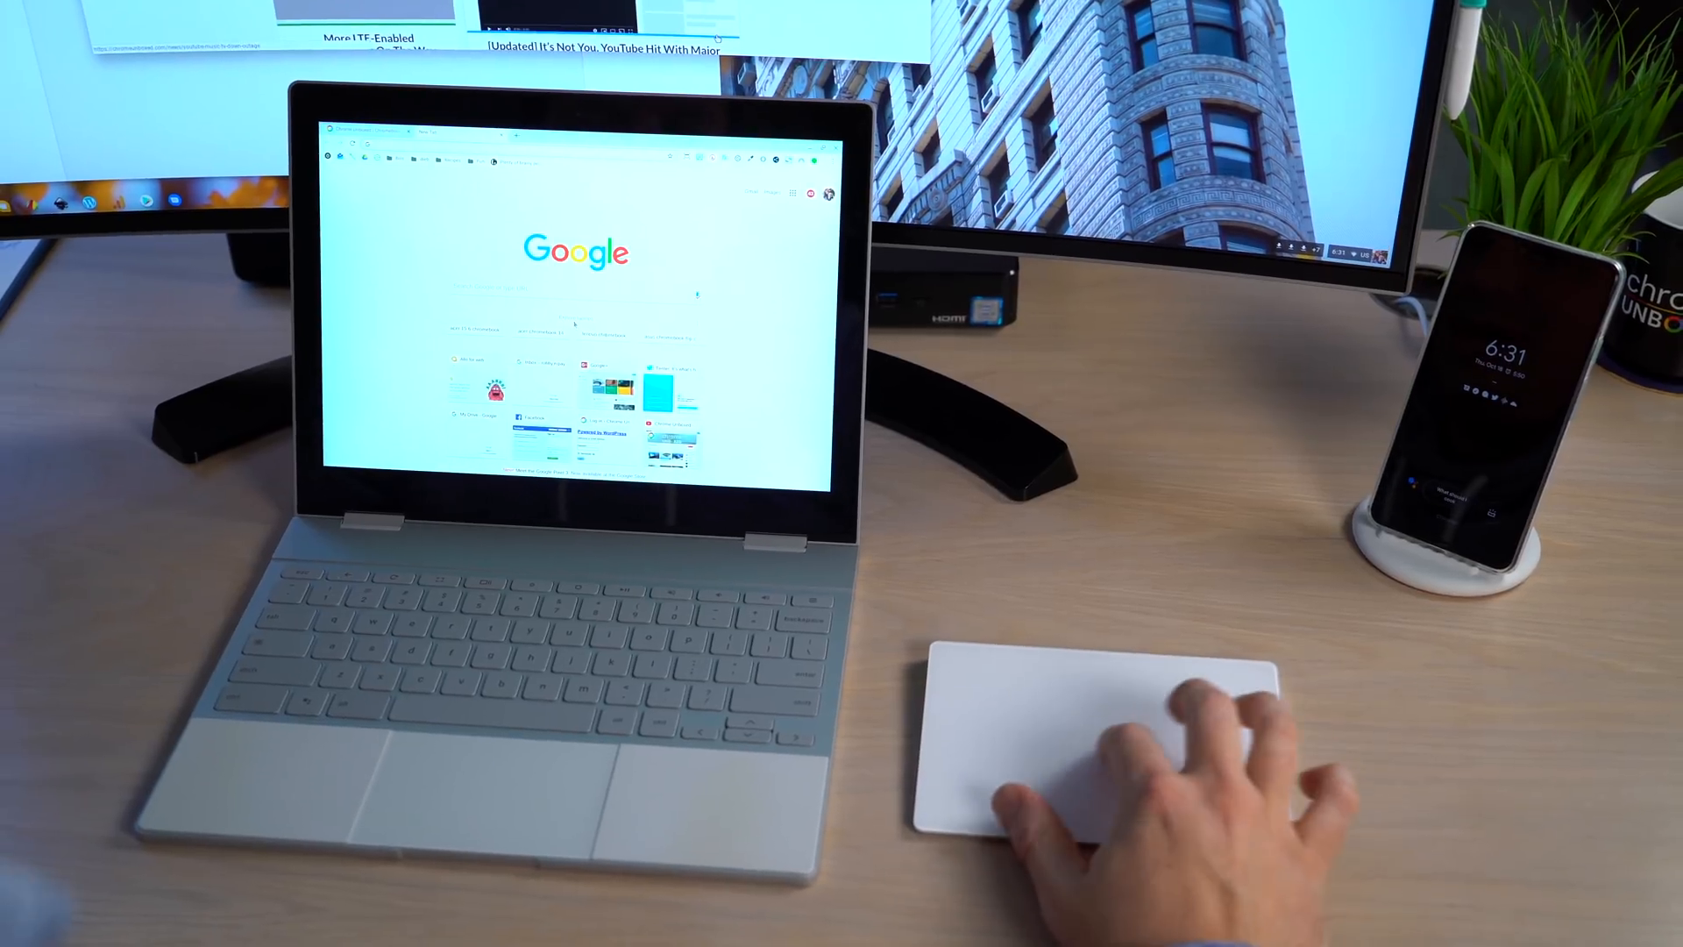
# Show the Bluetooth device list with the Magic Trackpad paired alongside the Pixel phone
pyautogui.click(804, 490)
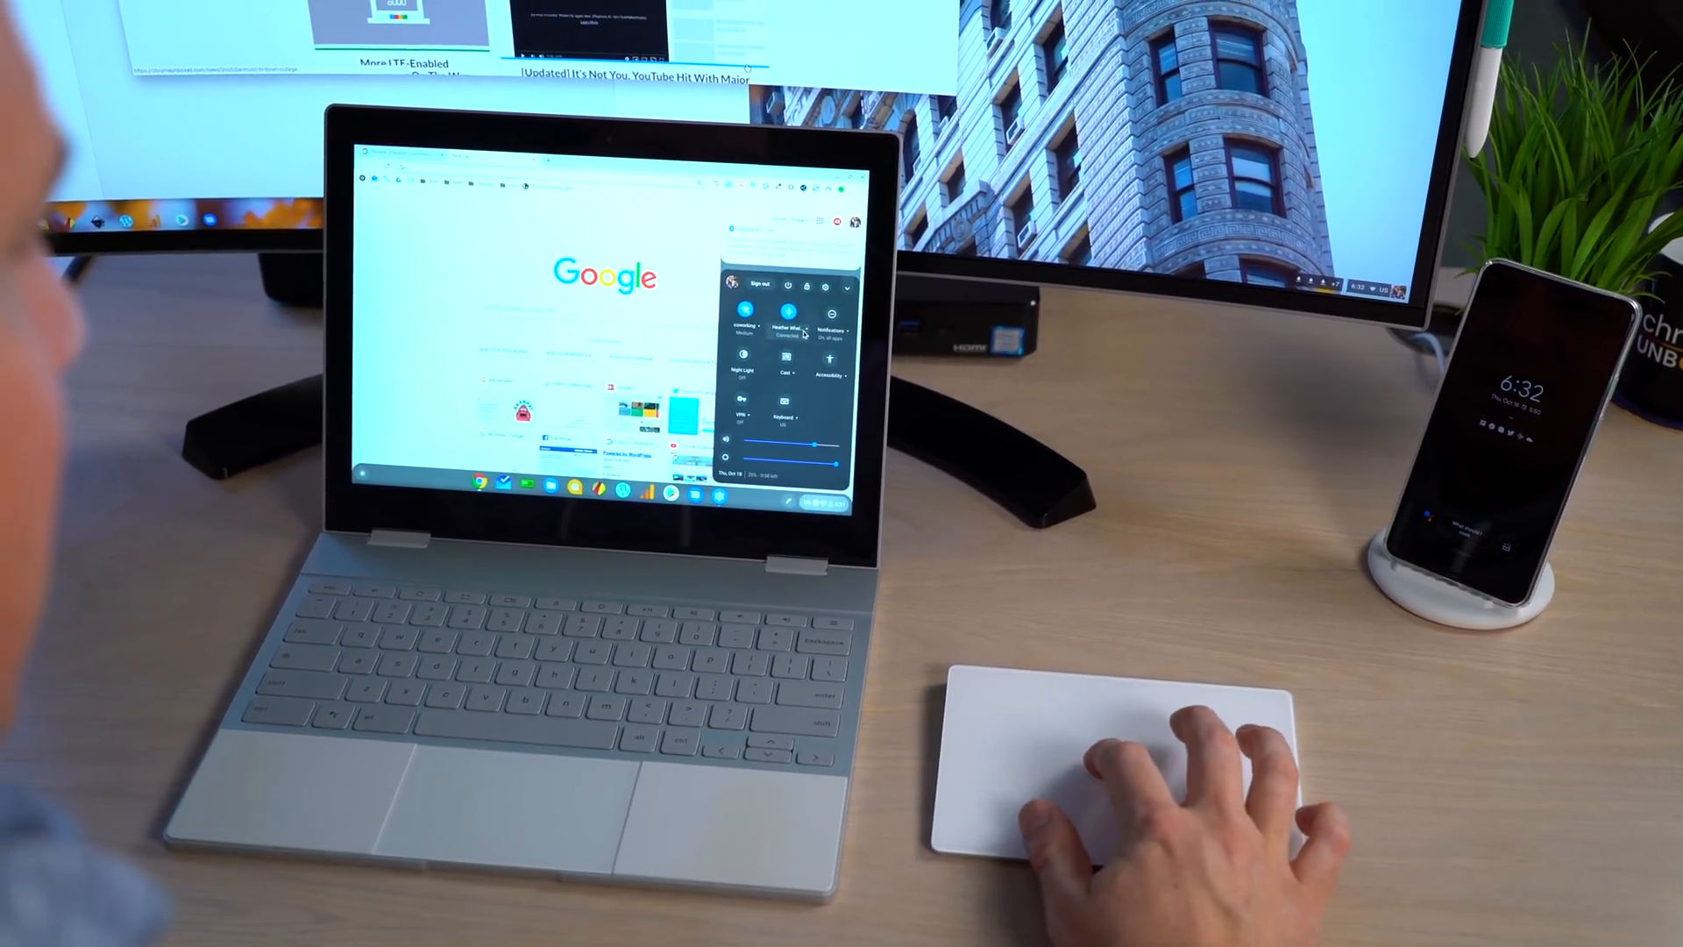
pyautogui.click(757, 328)
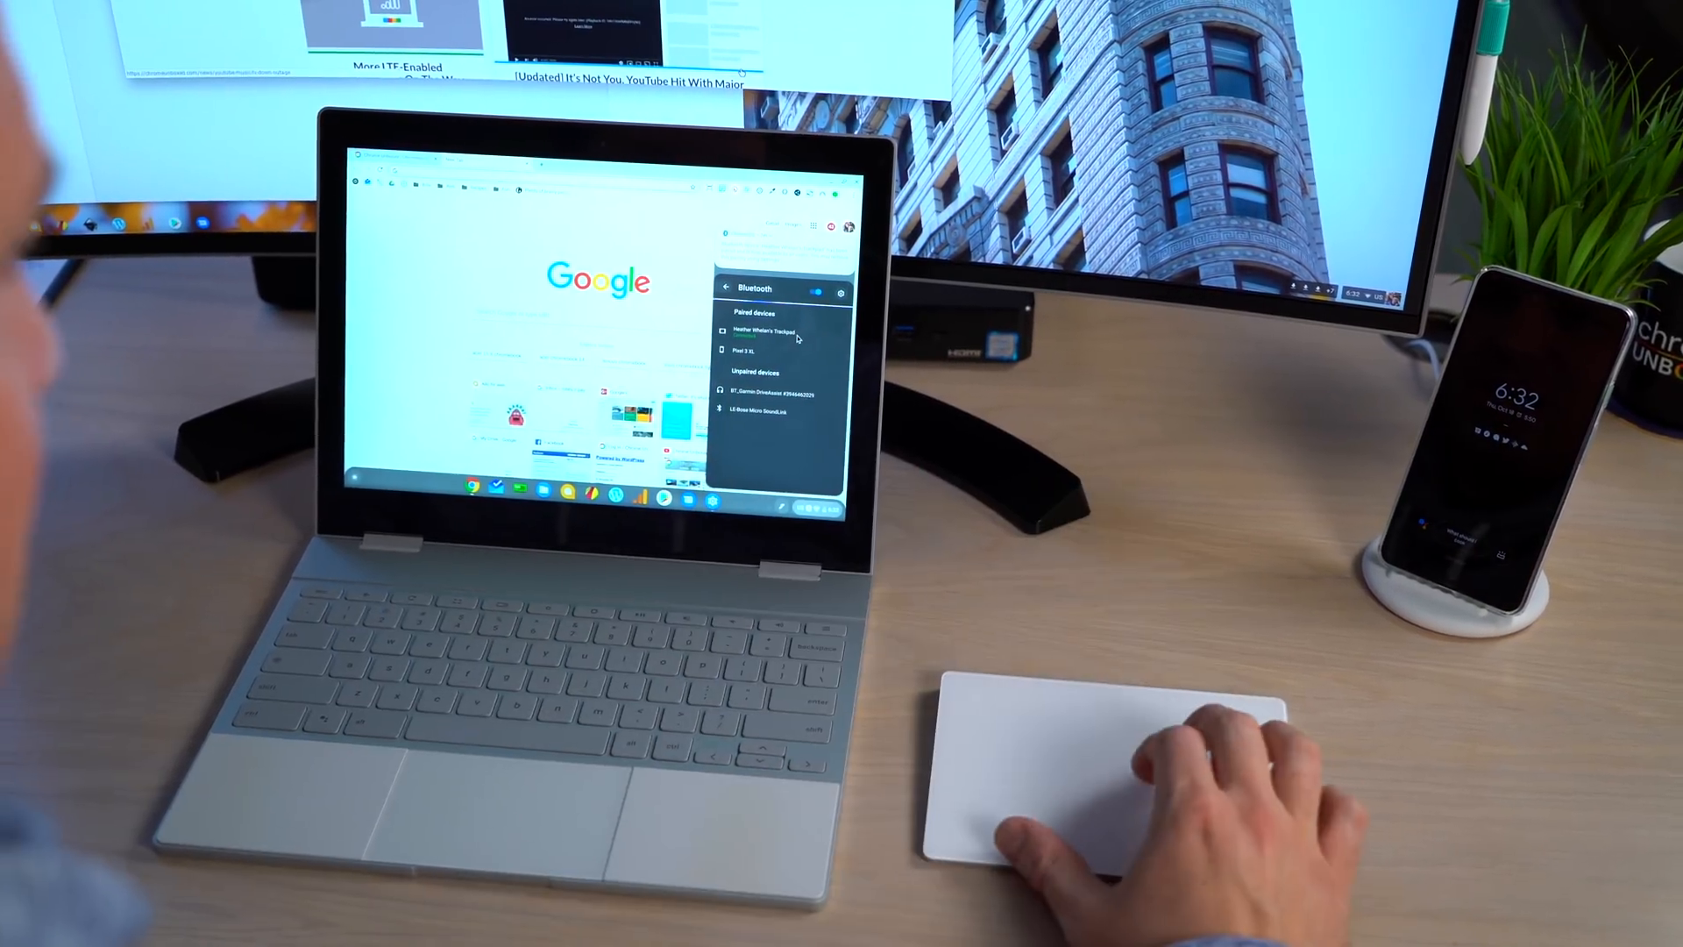